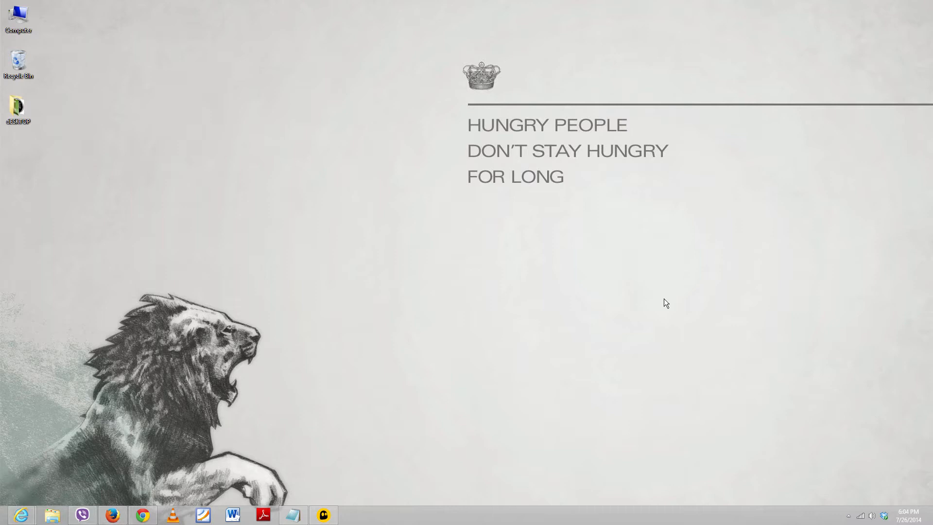
mouse_move(269, 418)
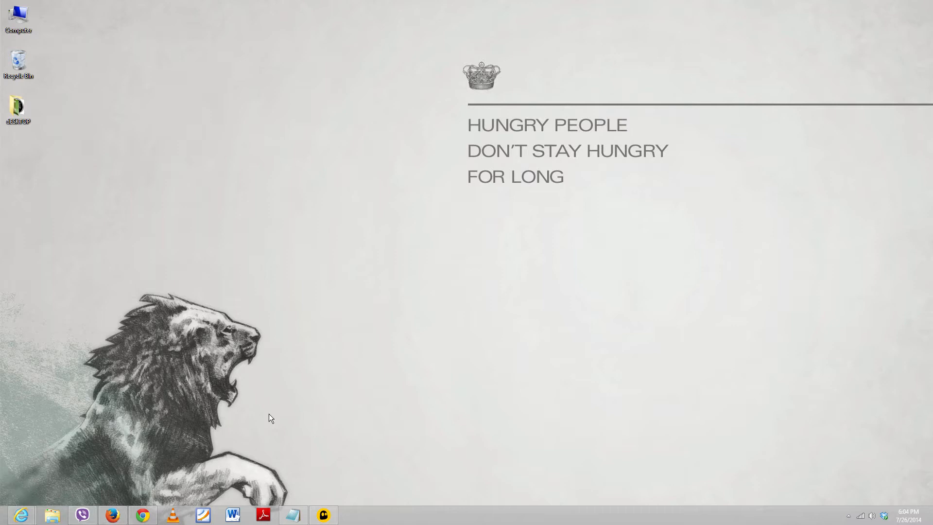
mouse_move(210, 458)
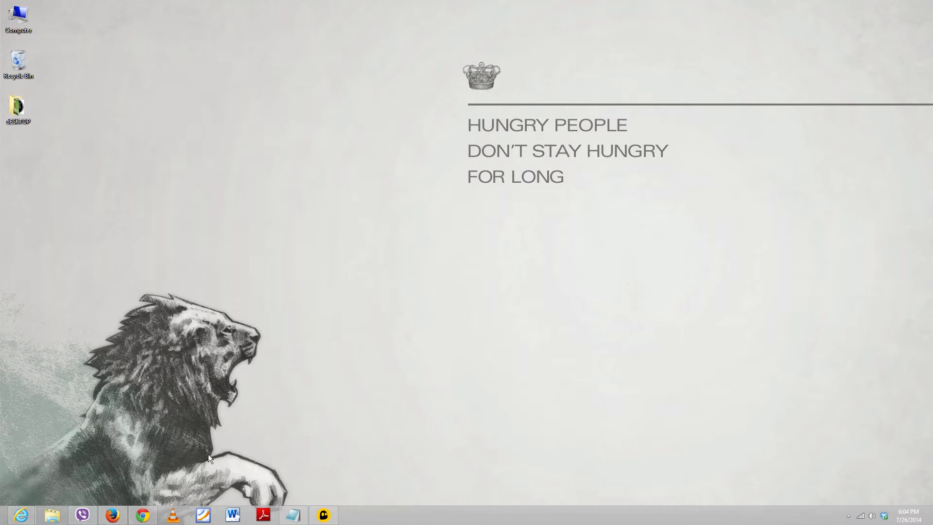
mouse_move(132, 493)
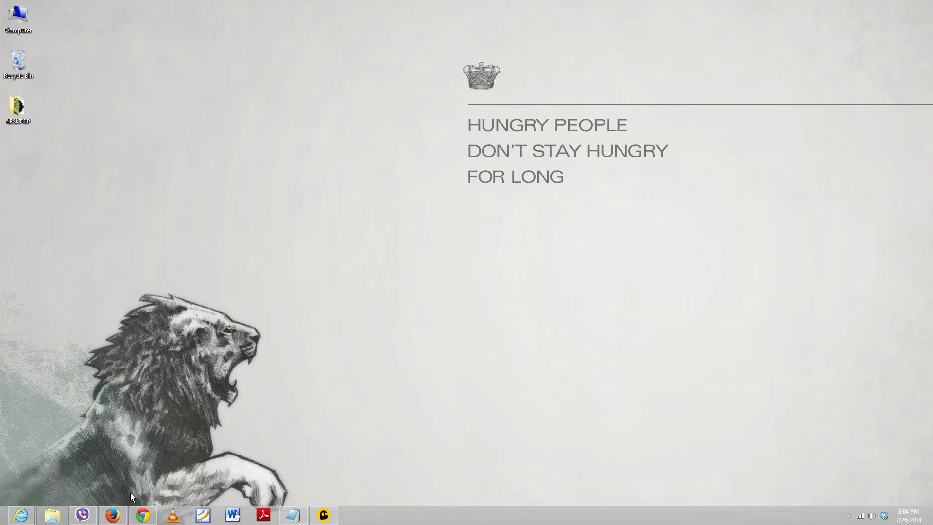
Bring up Firefox and go to Facebook's General Account Settings from the account menu.
click(113, 515)
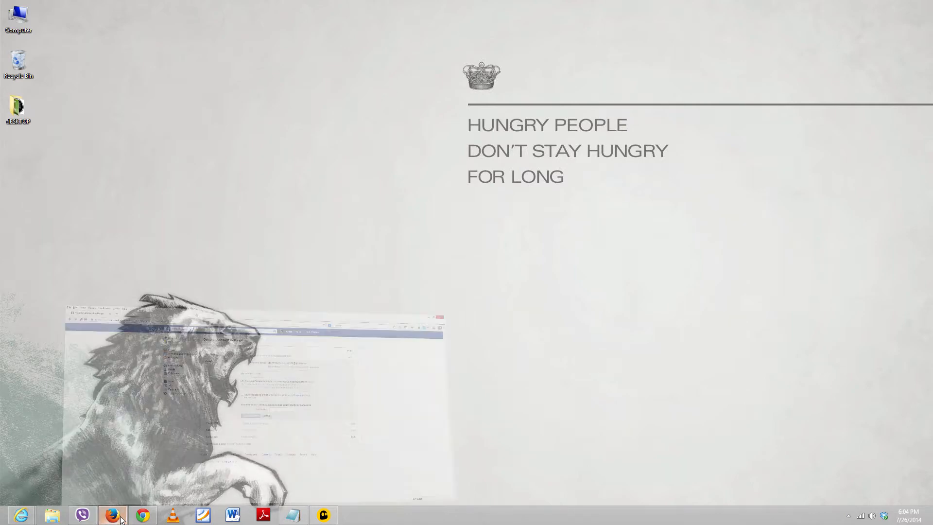
click(112, 515)
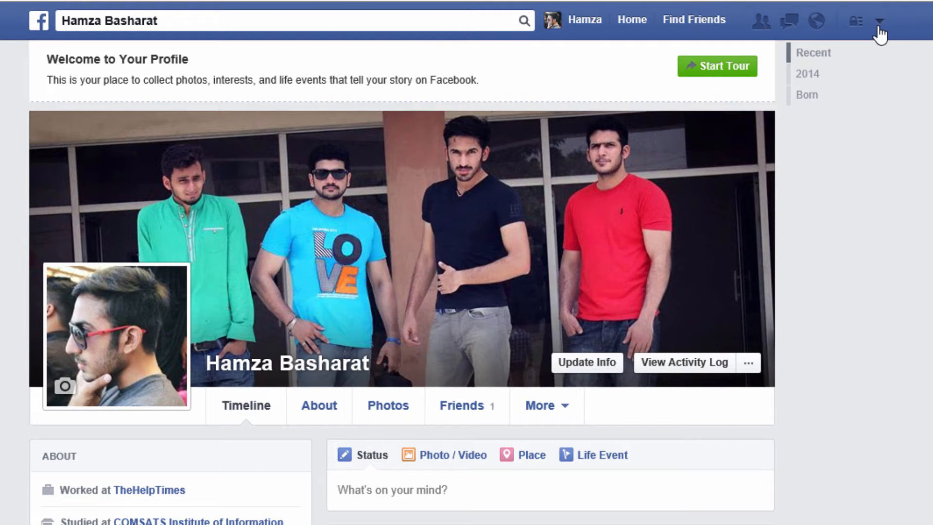
click(880, 20)
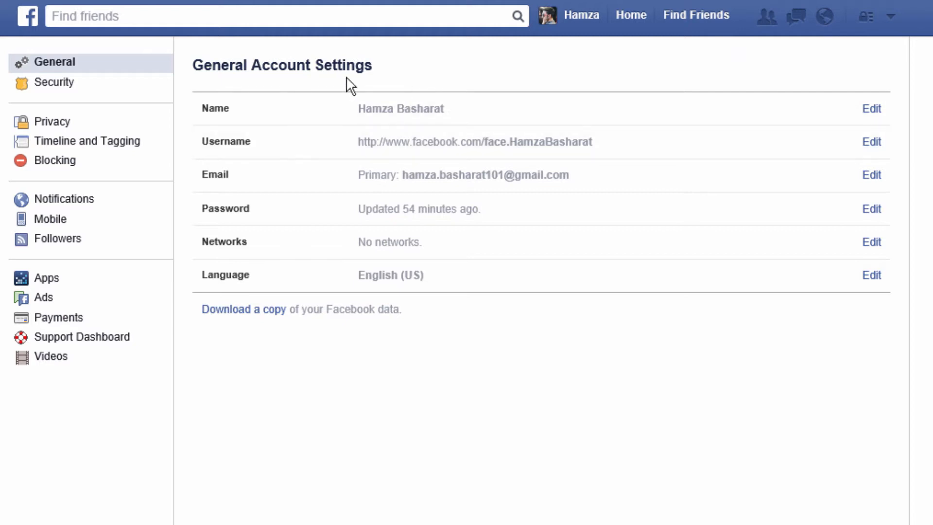
mouse_move(272, 181)
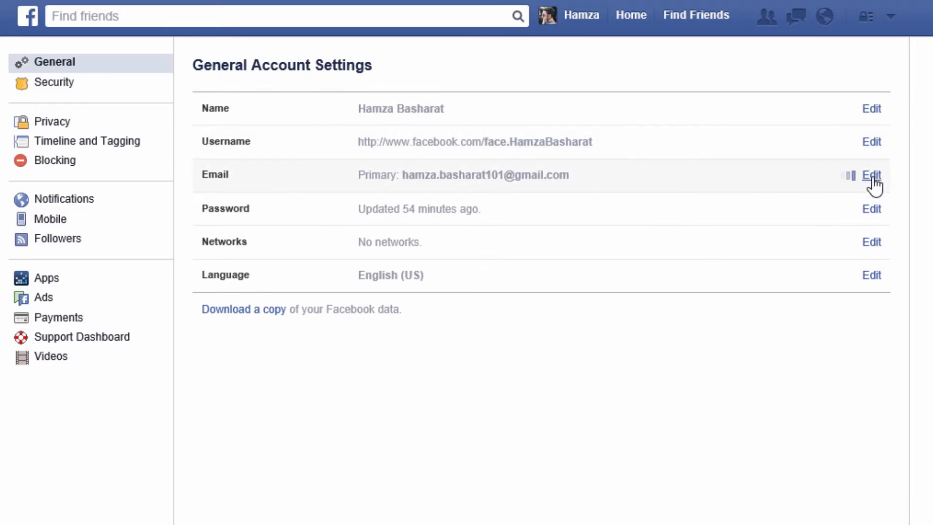
click(870, 174)
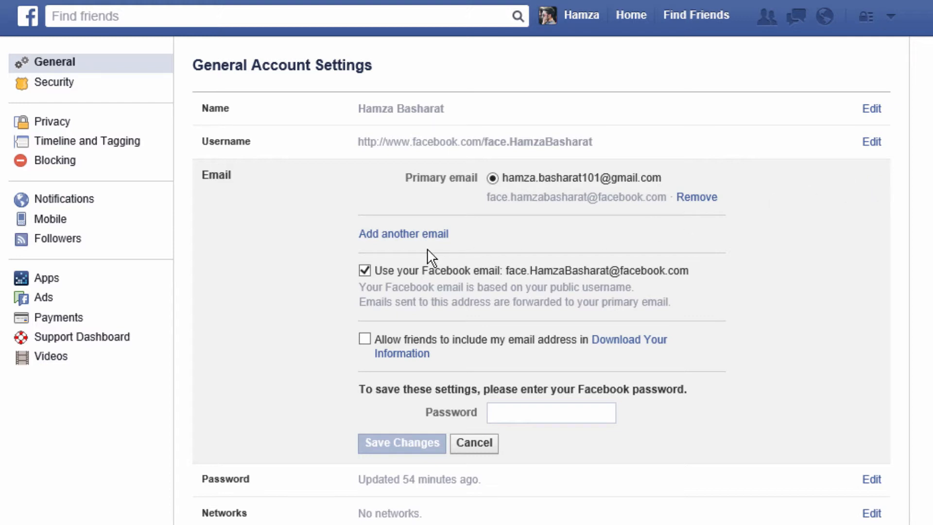
mouse_move(403, 233)
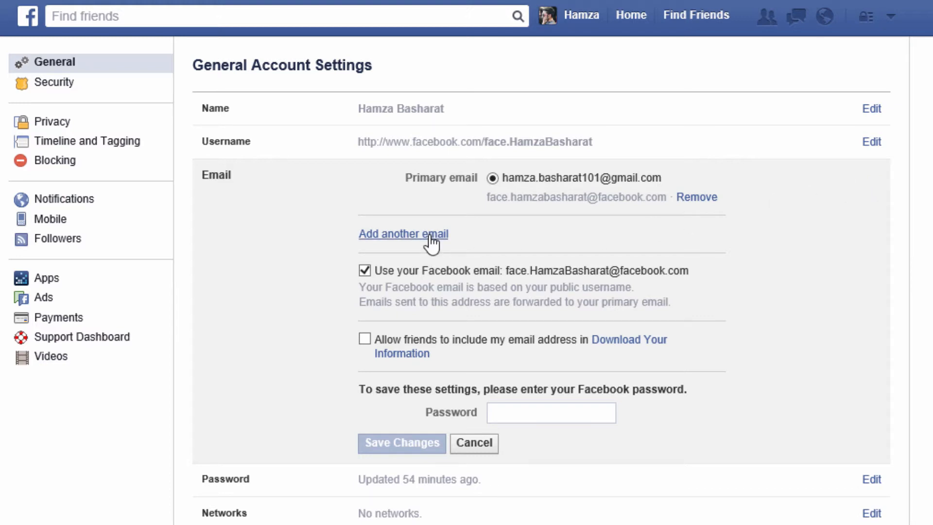
click(402, 233)
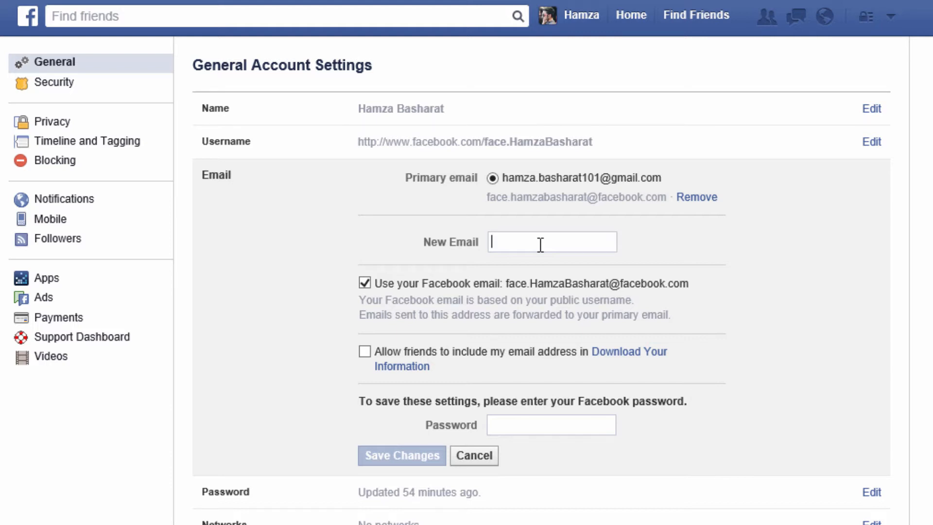
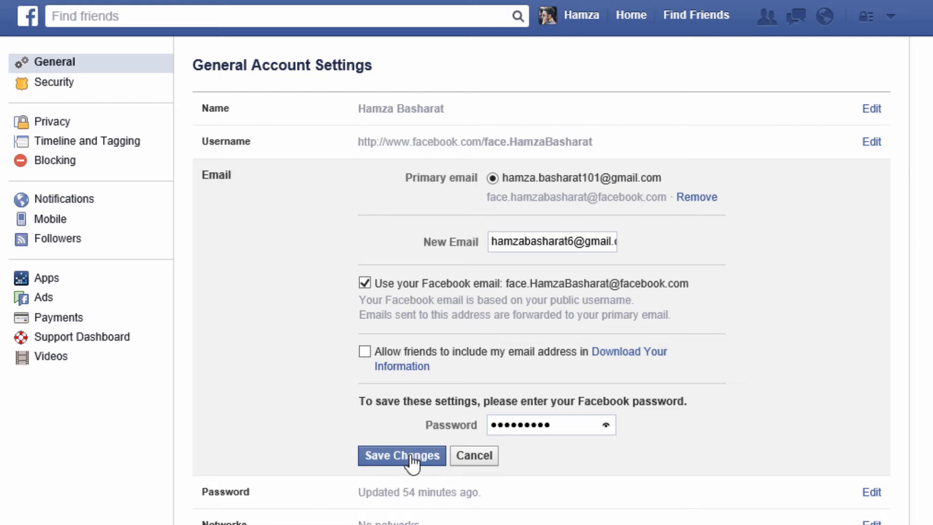
click(401, 455)
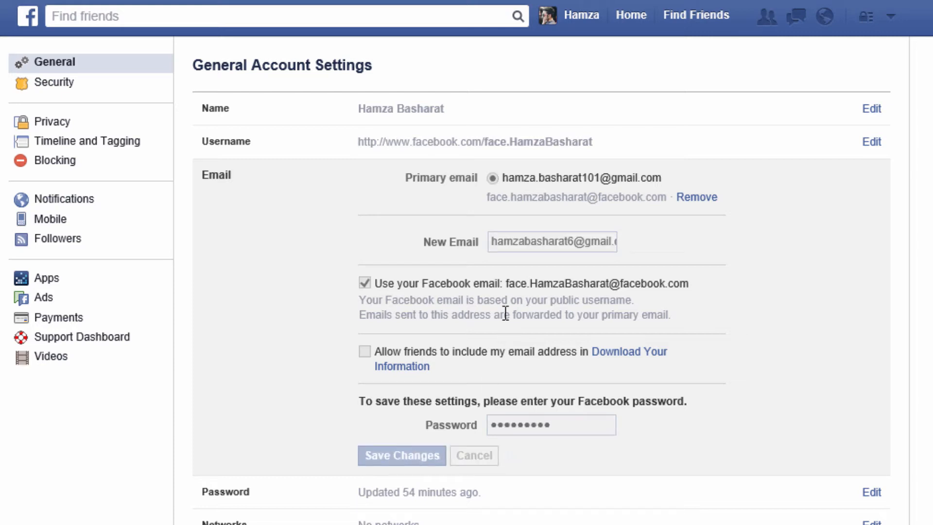
click(401, 455)
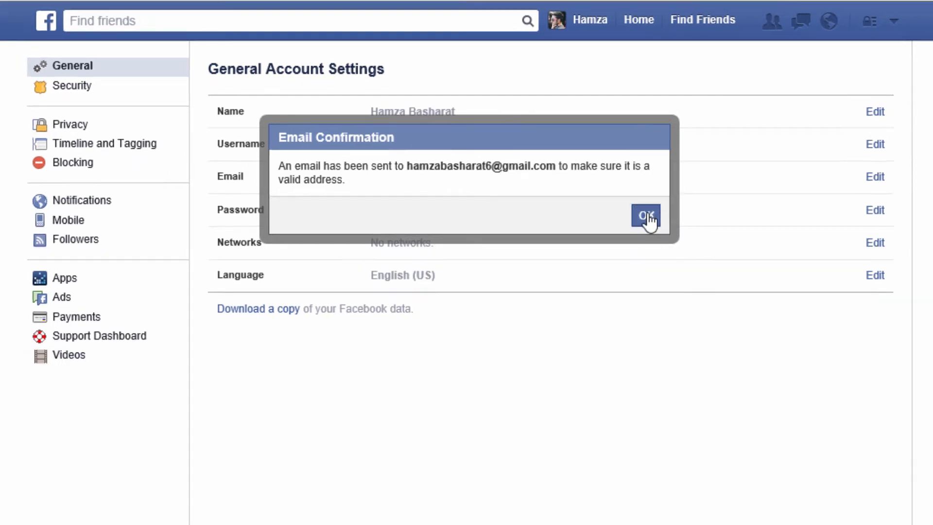
Dismiss the notice, then follow the 'click here' link in Gmail's Facebook Email Verification message.
click(461, 28)
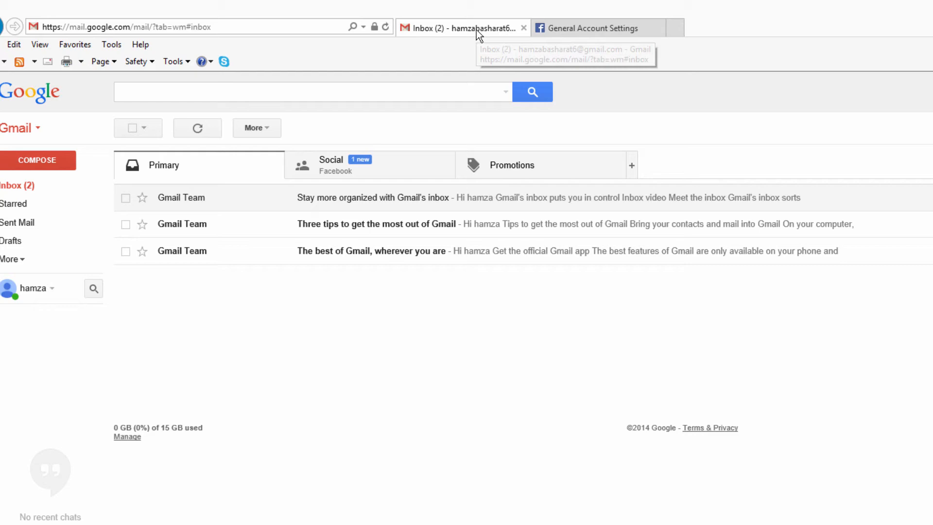
click(331, 165)
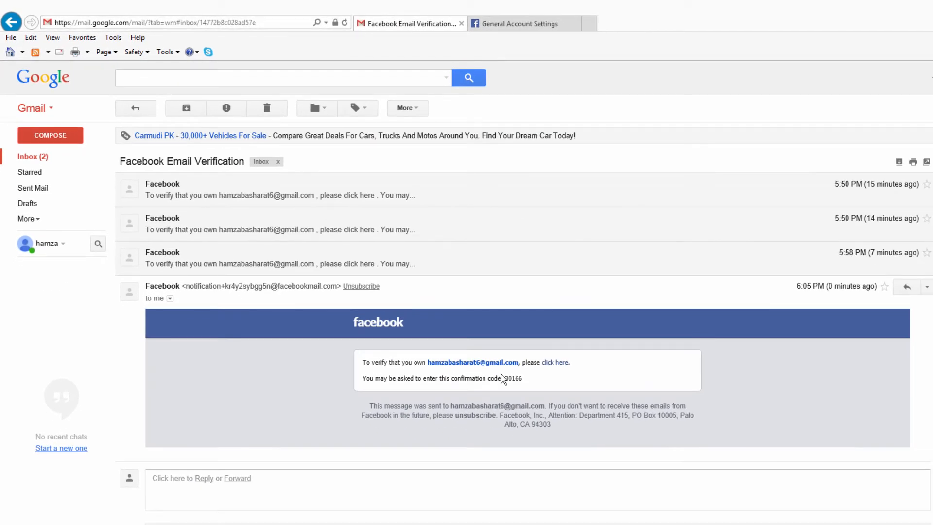
mouse_move(532, 377)
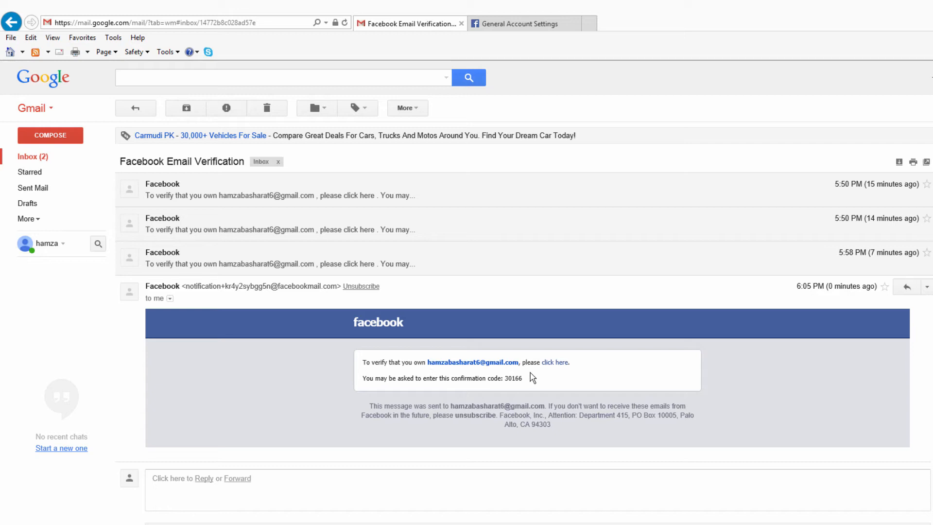
click(518, 23)
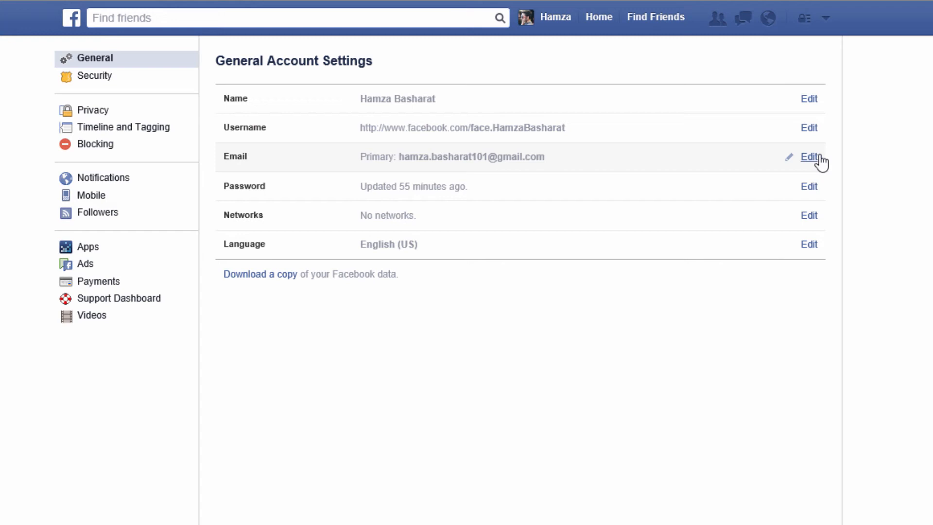
Select the new Gmail address as primary, enter the account password and save.
click(809, 157)
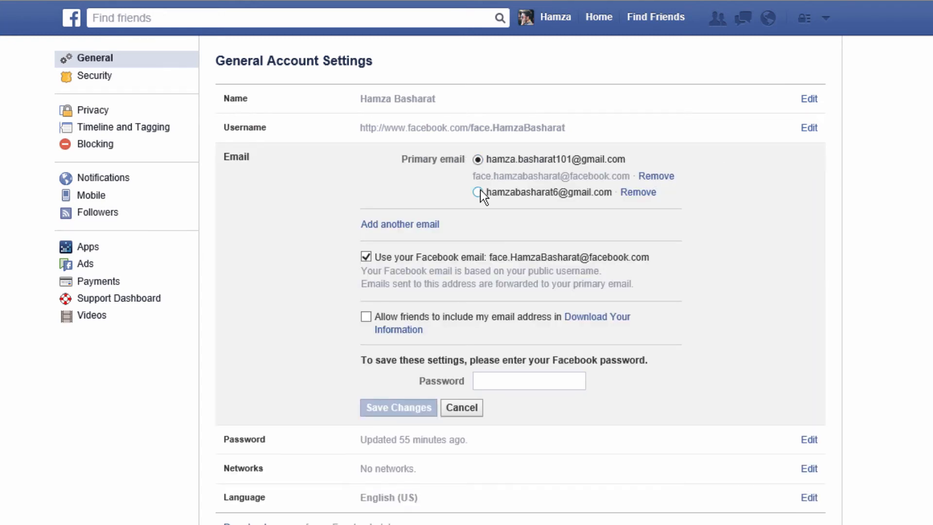
click(477, 192)
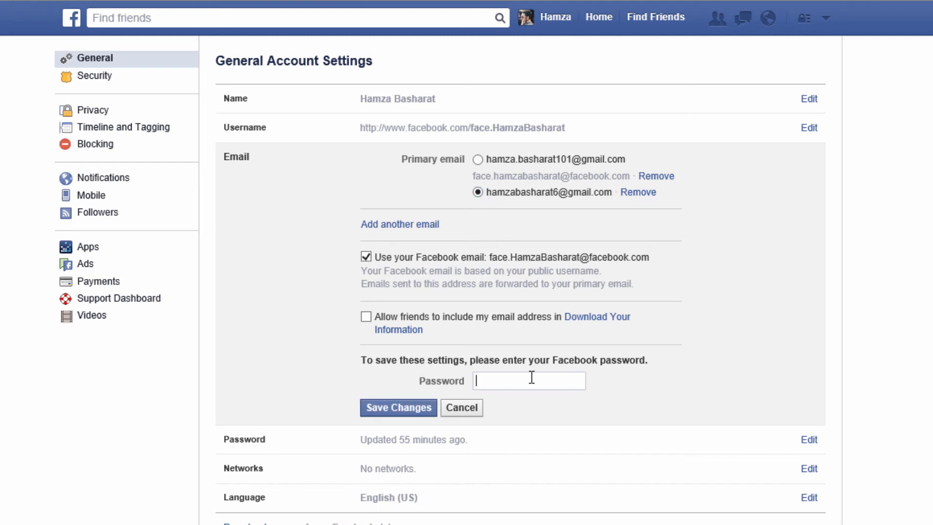
text(••••)
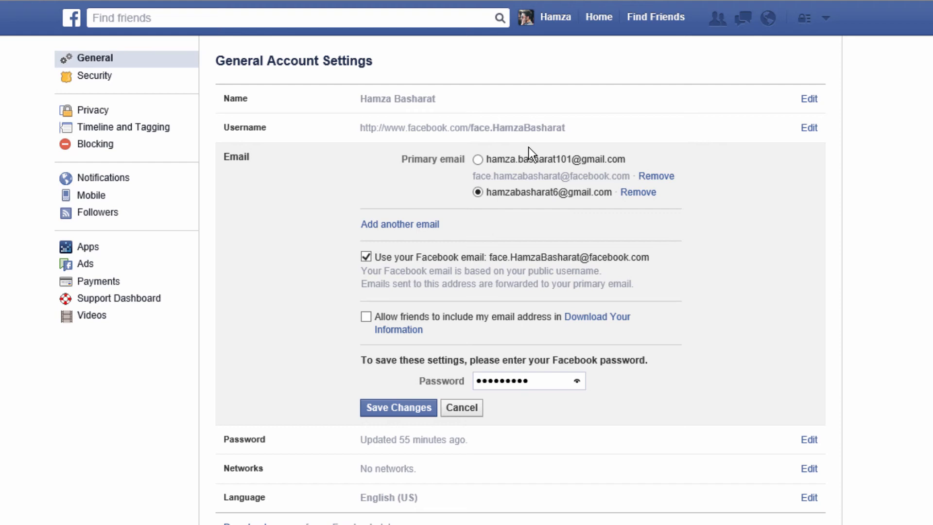
click(398, 408)
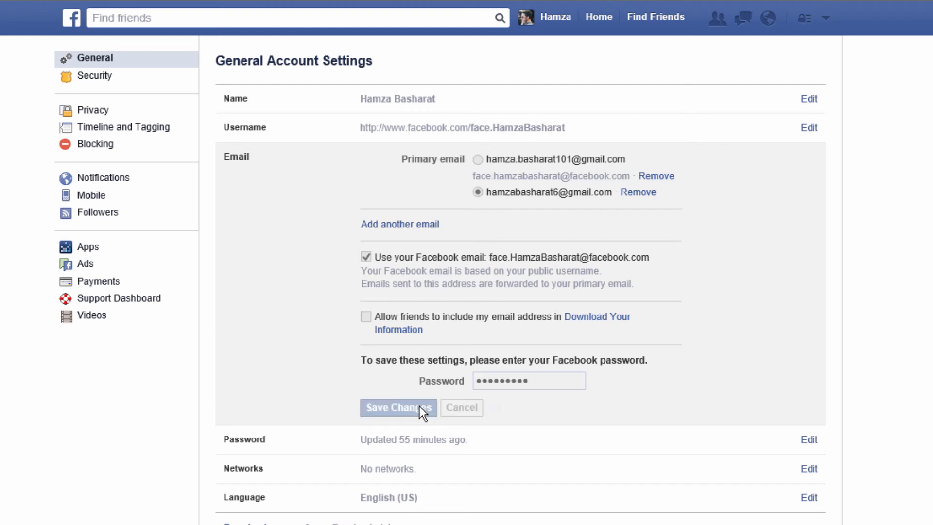
Confirm the Email row now lists the new Gmail address as primary.
click(398, 407)
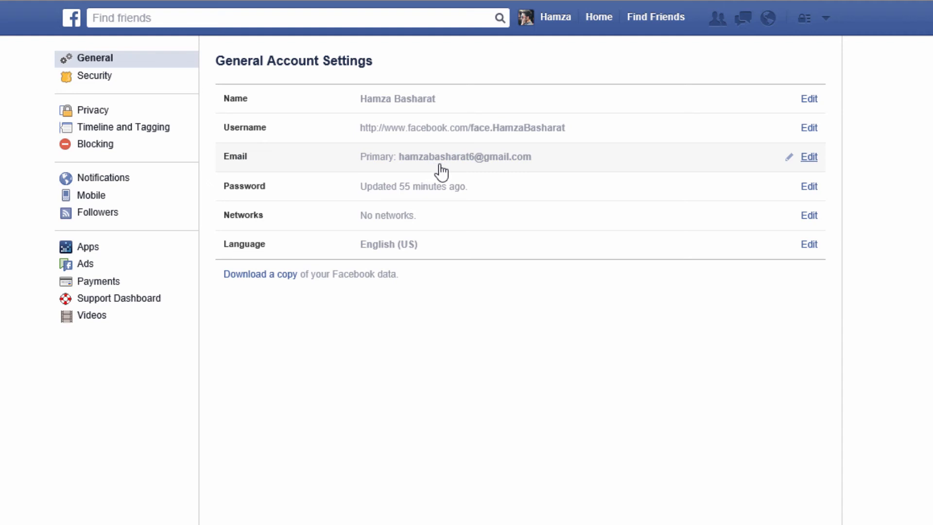
mouse_move(361, 166)
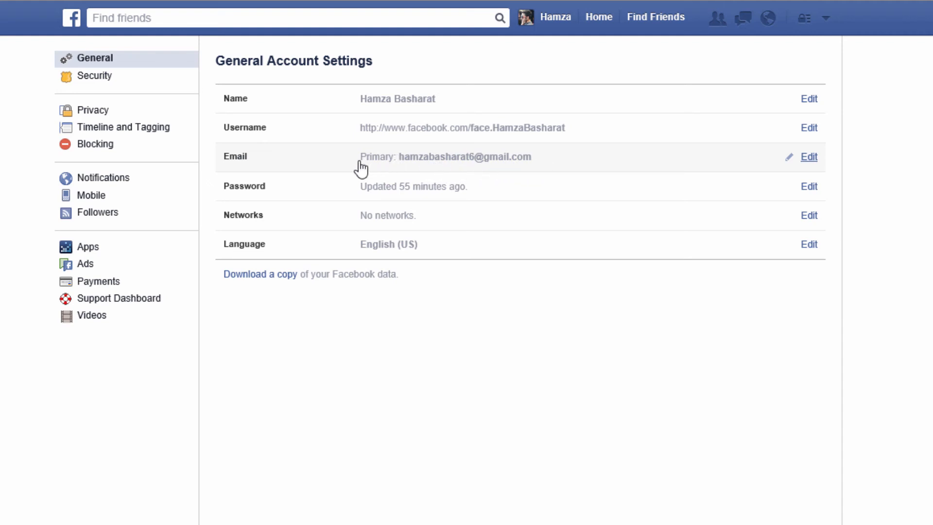
mouse_move(544, 170)
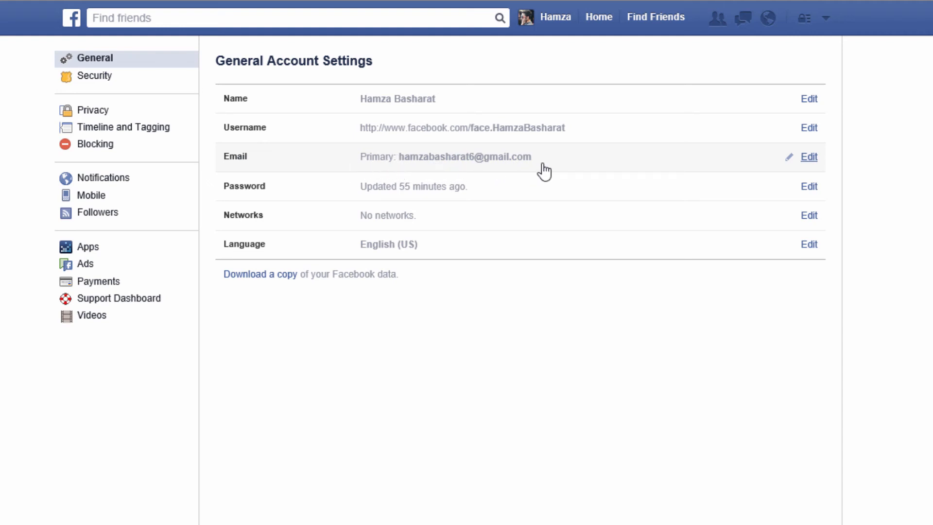